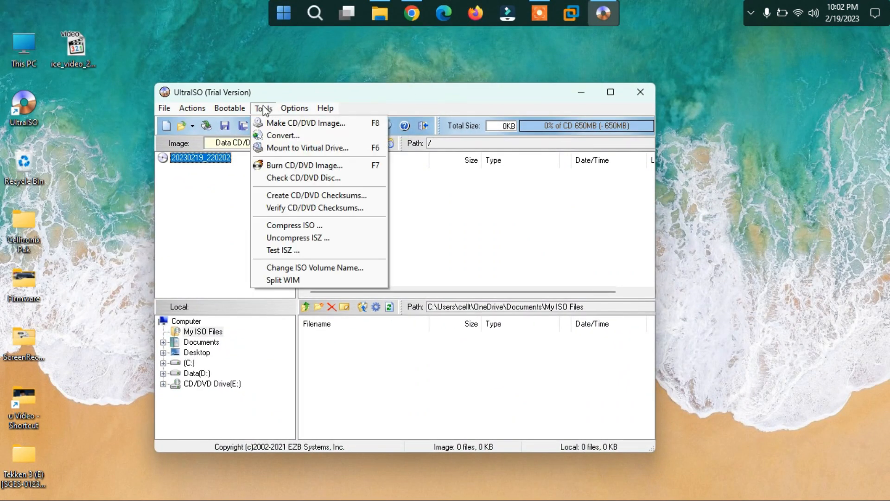
mouse_move(283, 135)
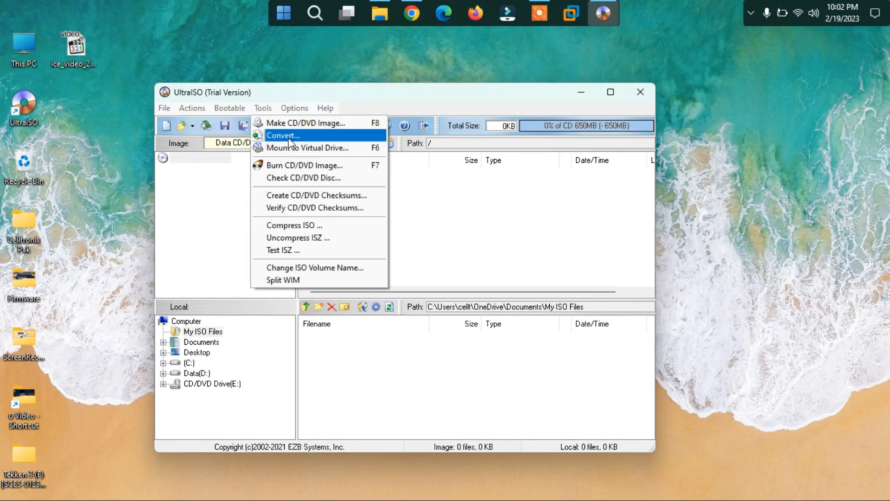
Open the Convert tool and browse for an input image on the Desktop
click(283, 135)
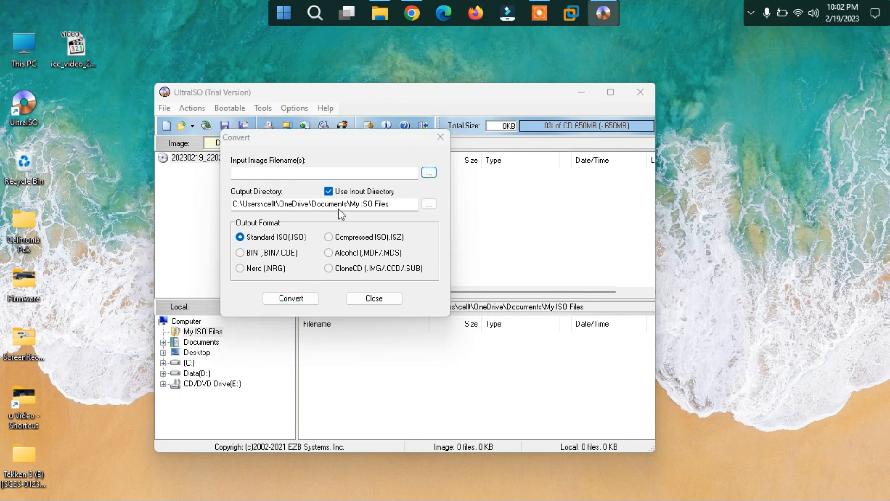
click(428, 173)
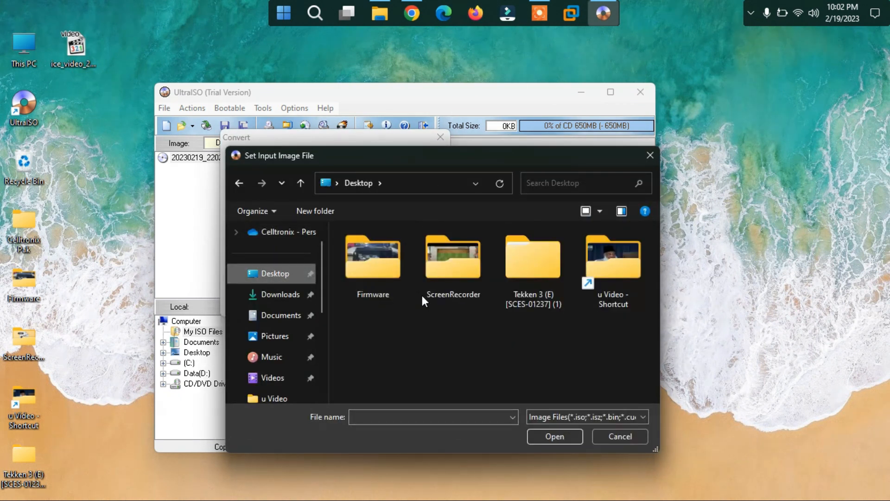
Search the Tekken 3 (1) and inner Tekken 3 folders, find no image, and close the picker
double_click(533, 257)
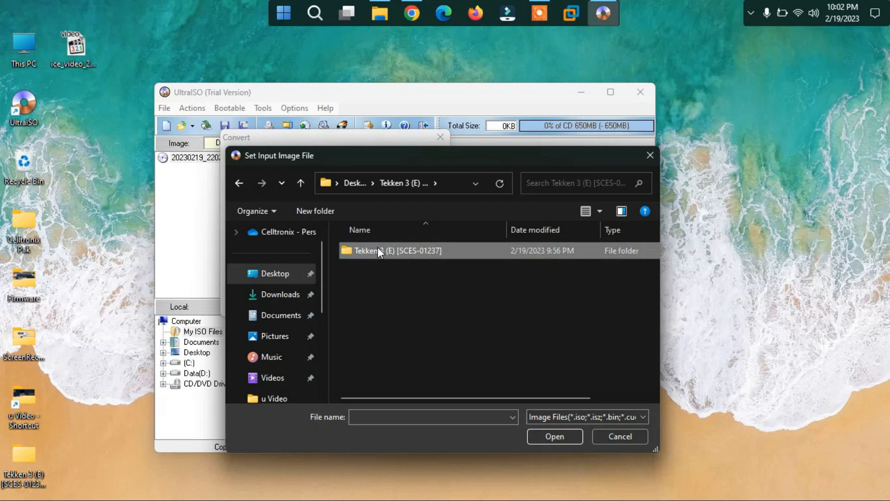
double_click(396, 250)
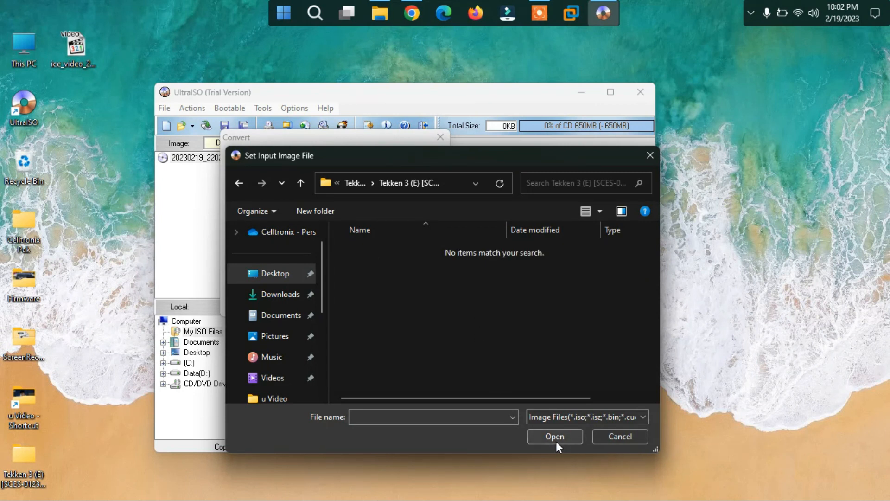
click(432, 416)
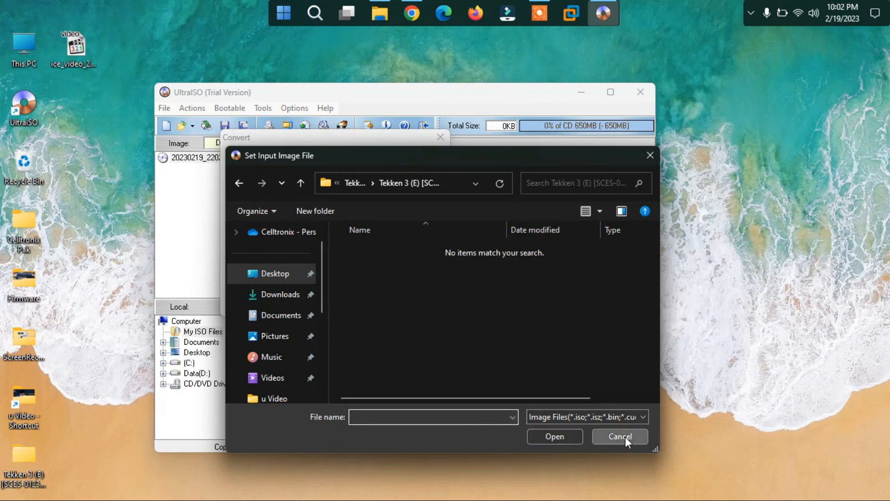
click(619, 436)
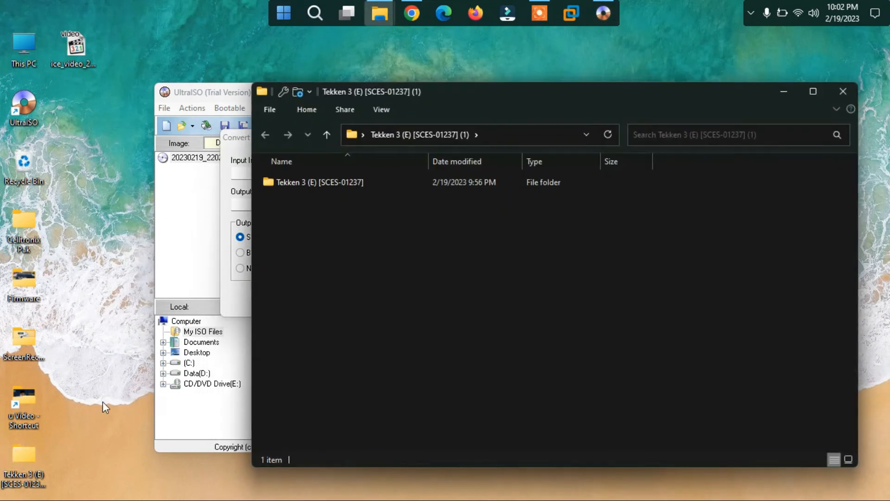
Rename Track 1 .bin.ecm to .bin in the Tekken 3 (E) [SCES-01237] folder, confirming the warning
double_click(320, 182)
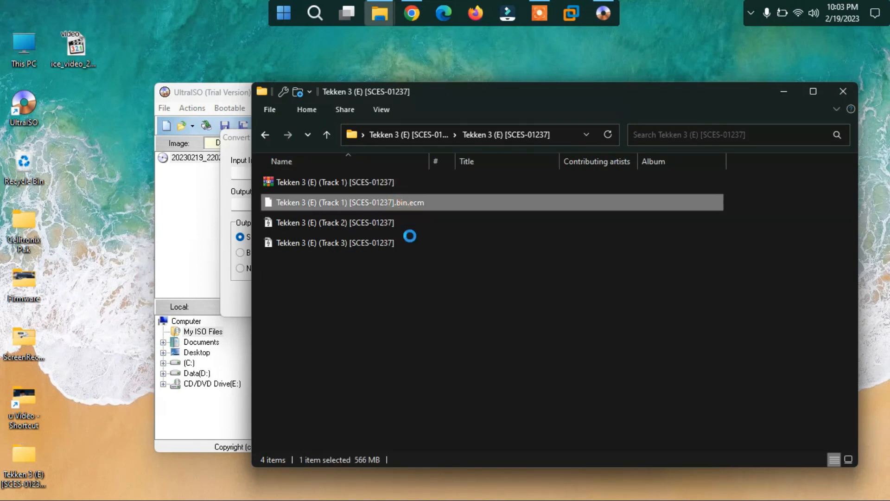
click(348, 202)
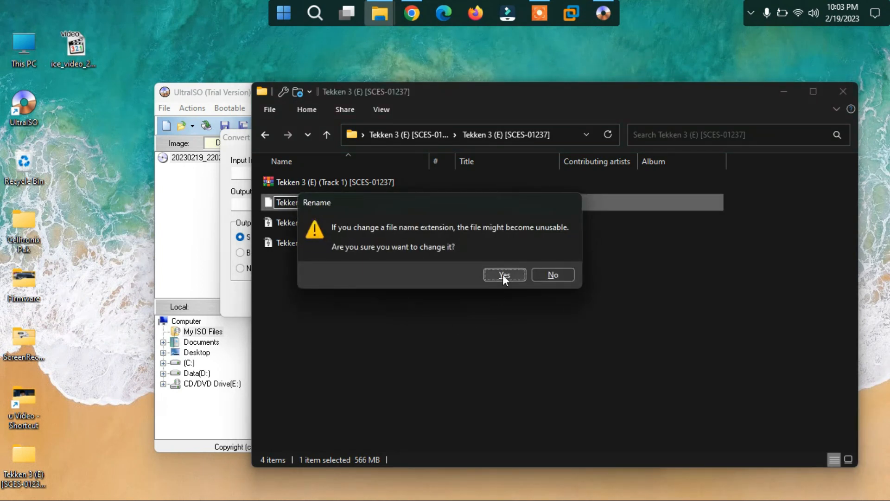
click(504, 274)
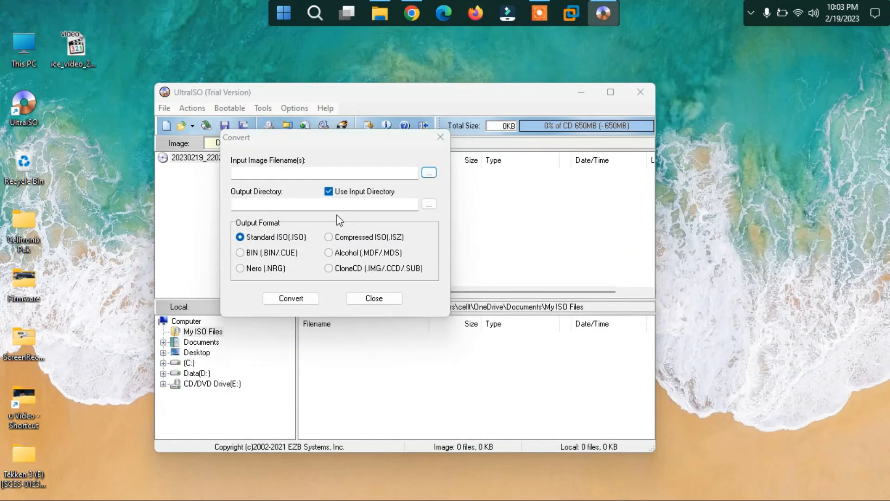
Pick the Tekken 3 .bin file as input and convert it to Standard ISO (.ISO)
click(428, 172)
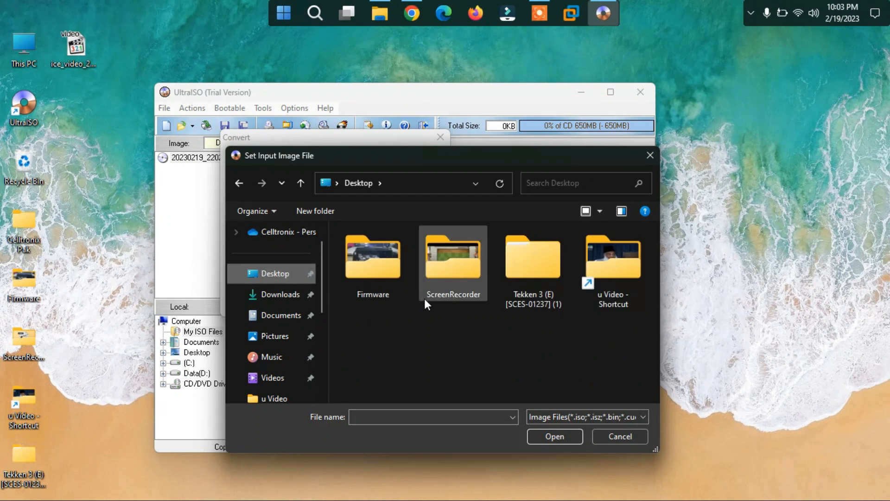
double_click(532, 257)
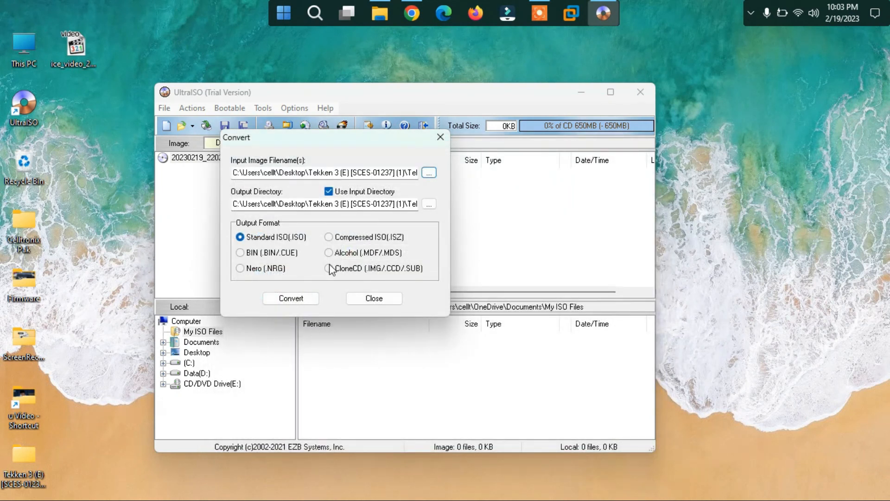
mouse_move(334, 264)
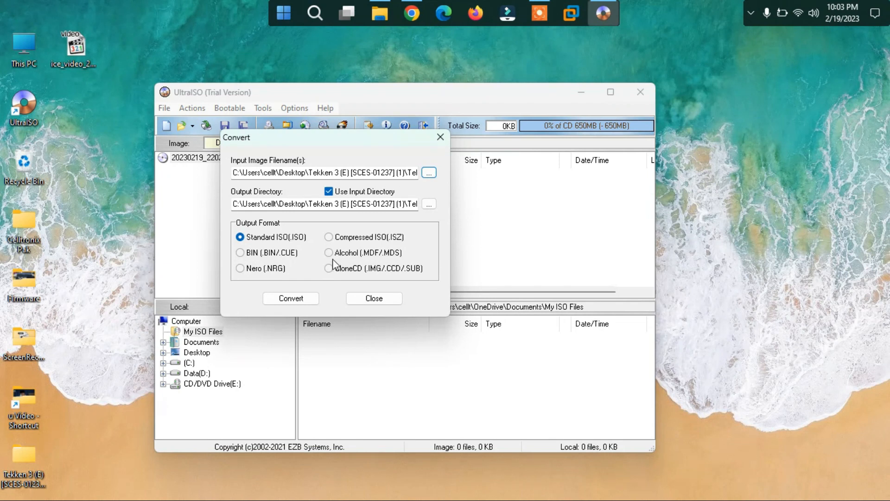
click(290, 298)
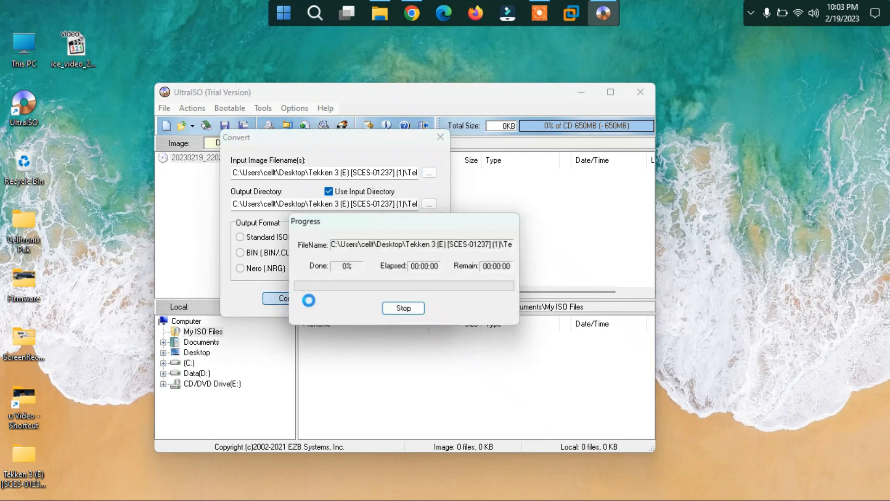